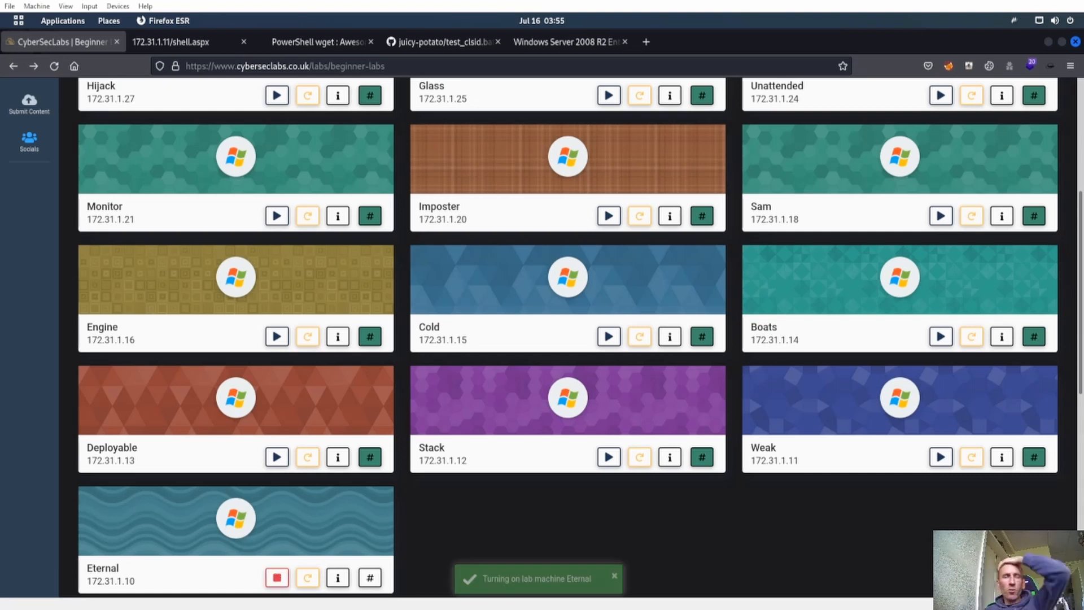
- Start the Eternal lab machine (172.31.1.10) from the CyberSecLabs beginner labs page
click(614, 577)
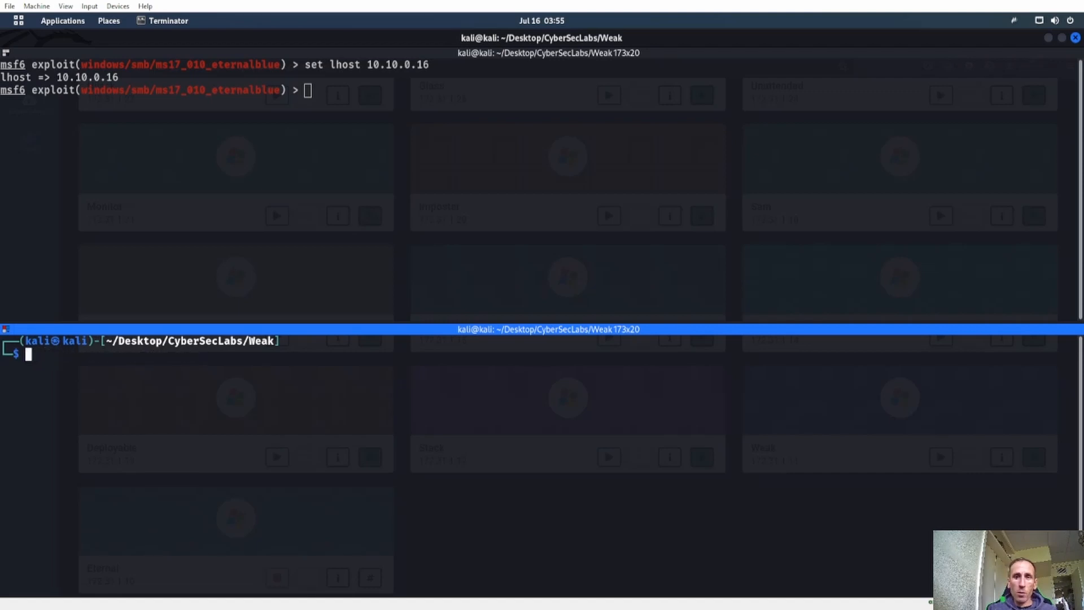
text(ping c3de9cb10bf9d170e3f559a555f880eb)
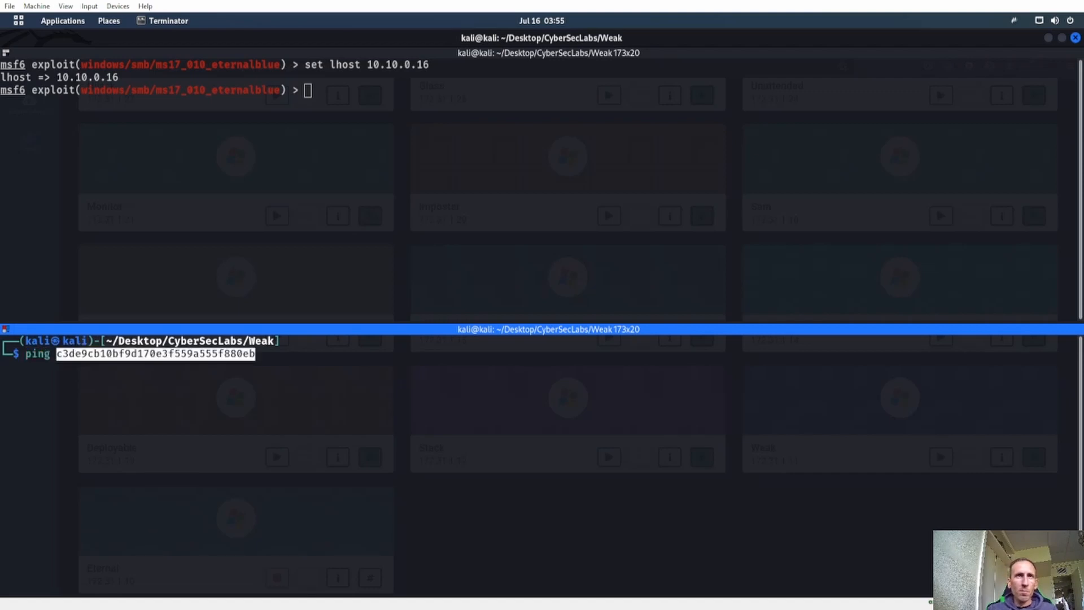
text(172.31.1.12)
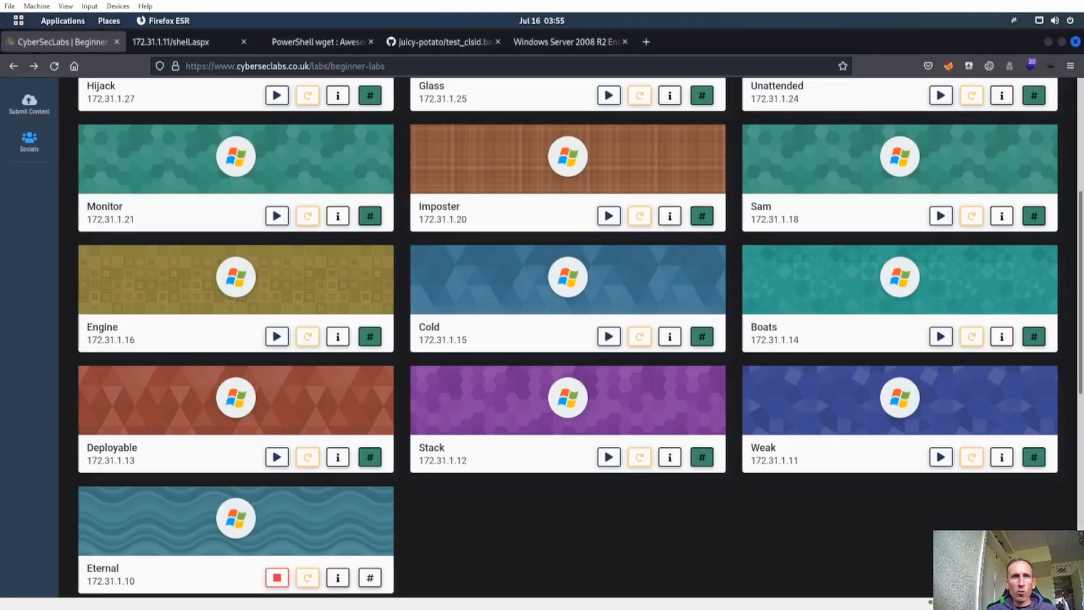
key(Super)
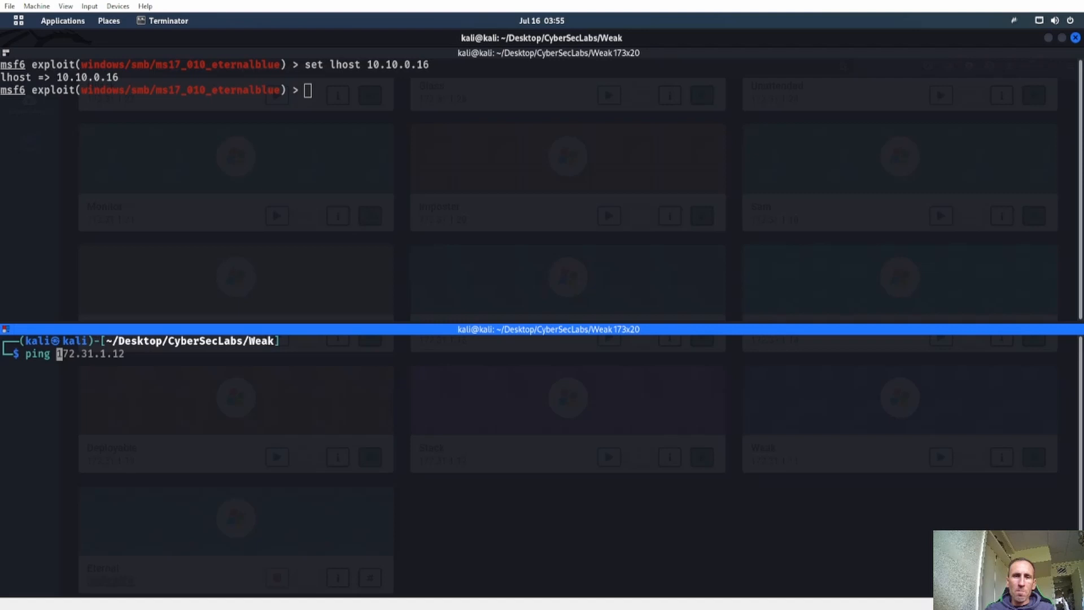
text(0)
key(Return)
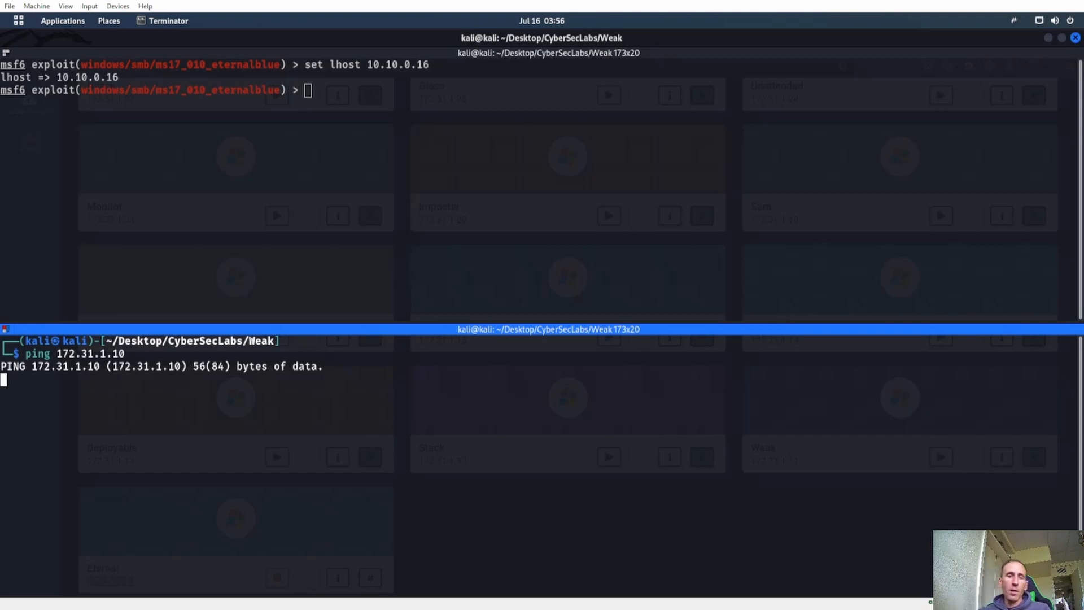
key(ctrl+c)
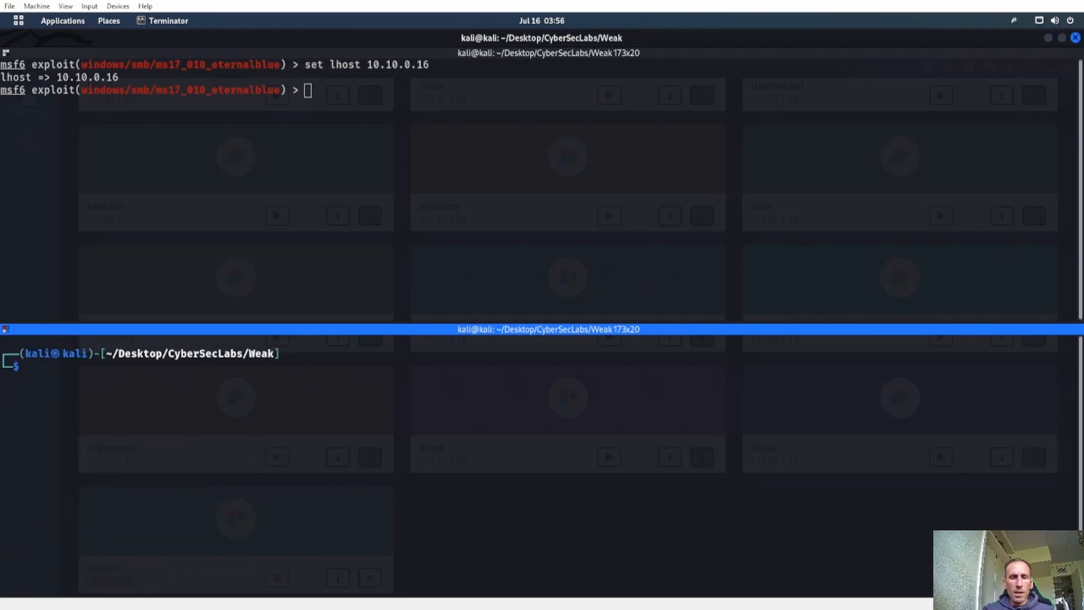
- Run a full nmap TCP port scan of 172.31.1.10, stopping an unanswered ping midway
text(nmap -p- -vv -Pn -T4 172.31.1.11)
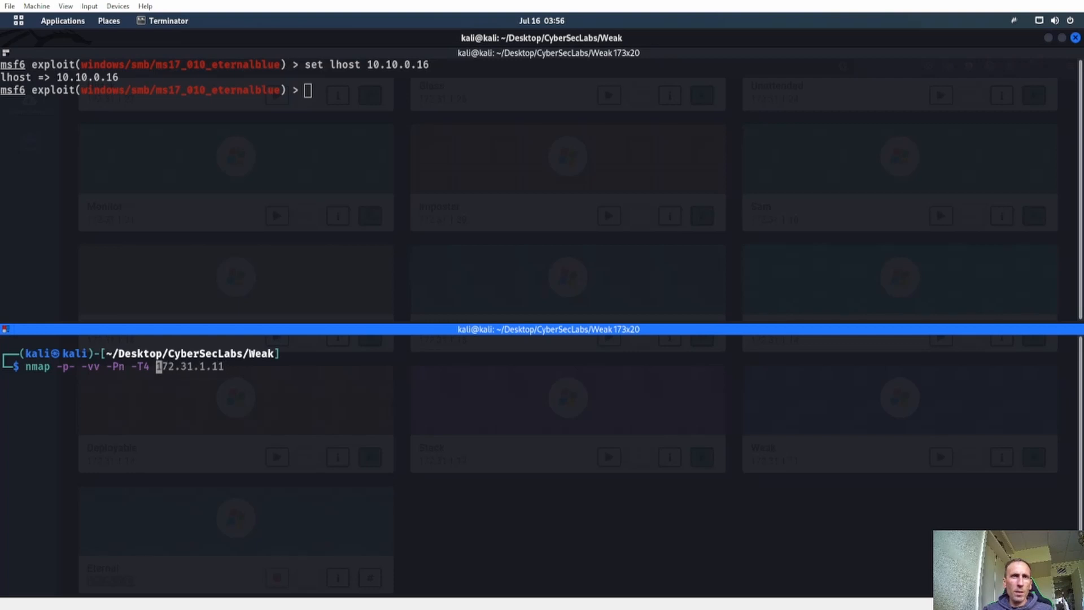
key(Return)
text(clear)
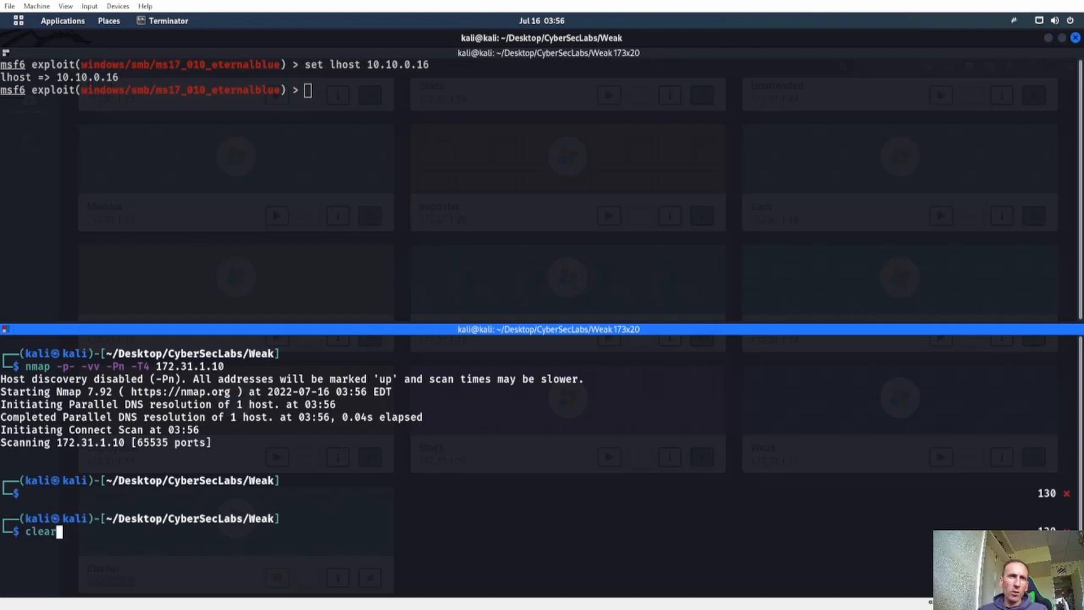
key(Return)
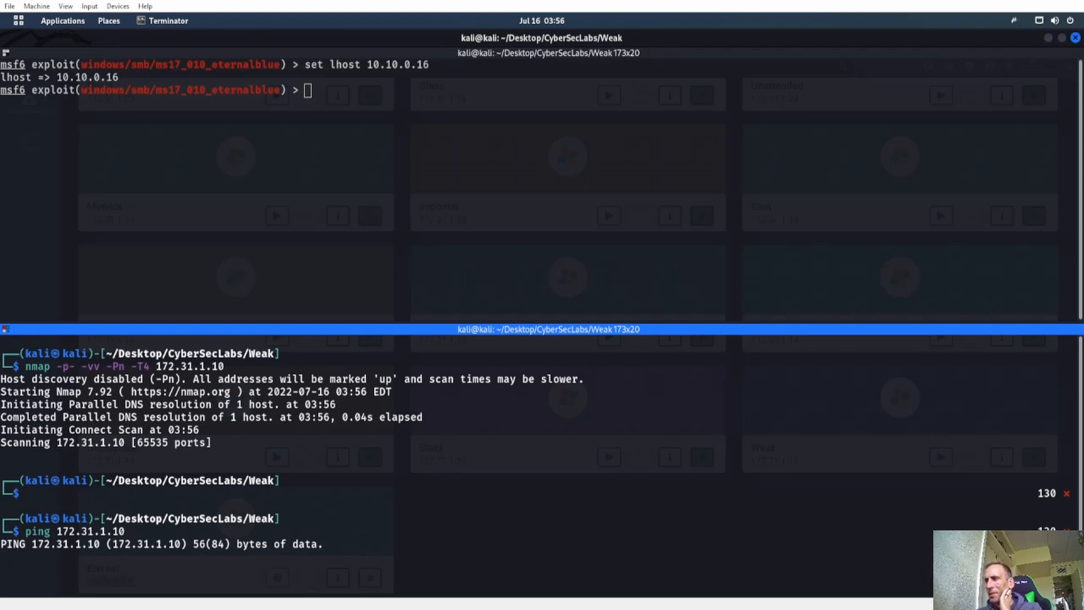
key(ctrl+c)
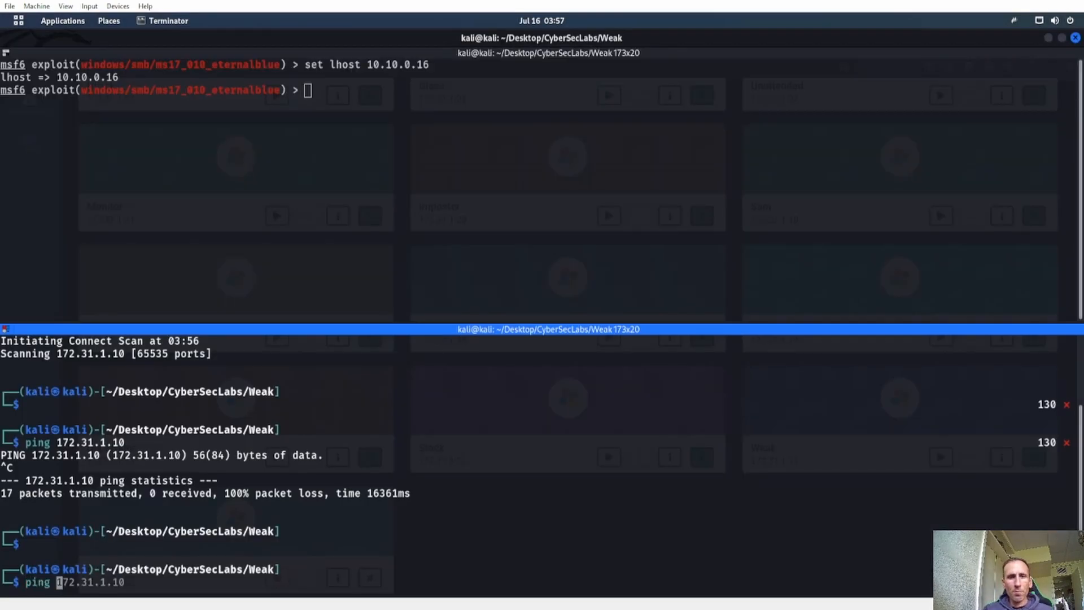
key(Return)
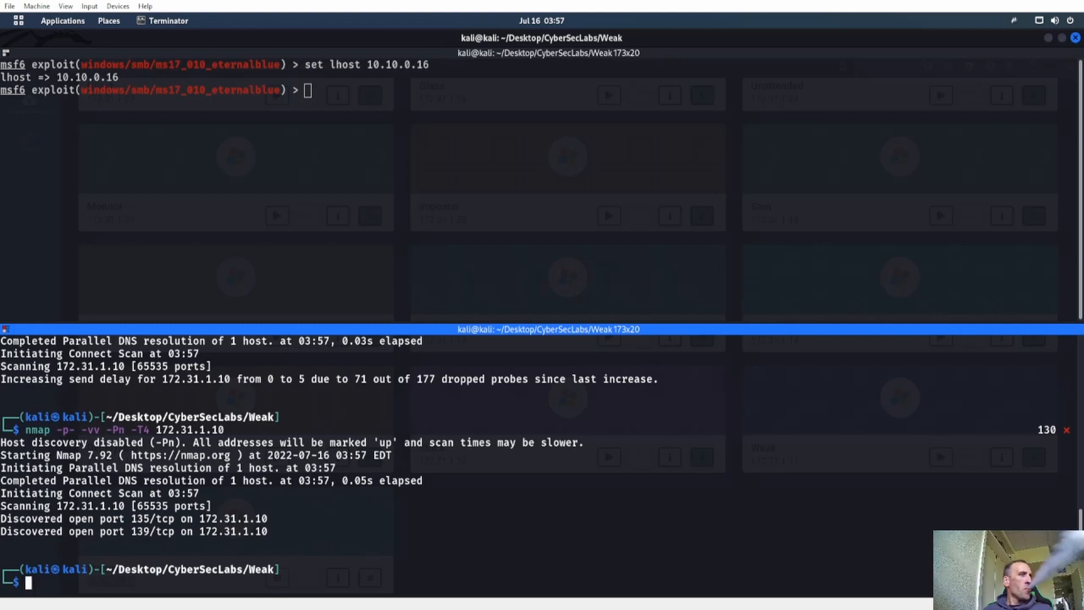
- Re-enter the nmap -p- -vv -Pn -T4 172.31.1.10 full scan command
text(nmap -p- -vv -Pn -T4 172.31.1.10)
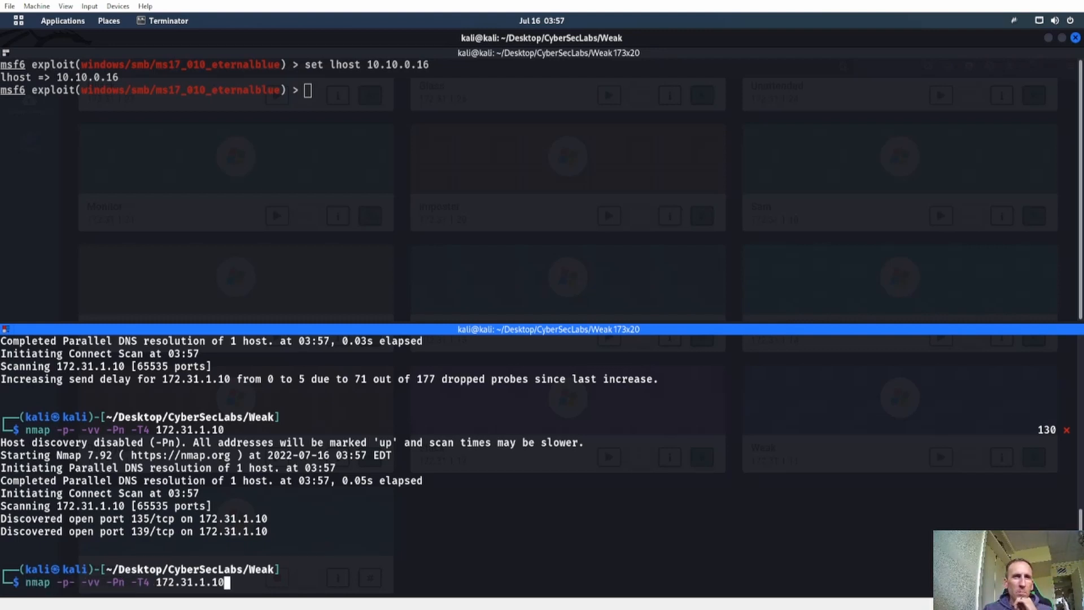
- Rerun the full scan and run an nmap smb-vuln-* script scan on port 445 of 172.31.1.10
key(Return)
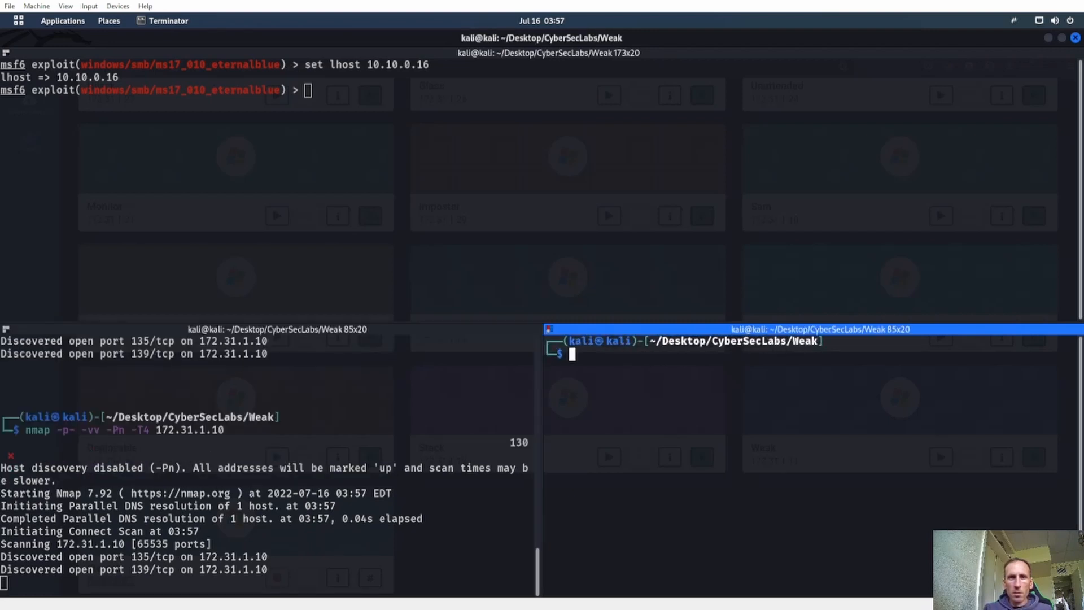
text(nmap -p 554 -sC -sV 172.31.1.11)
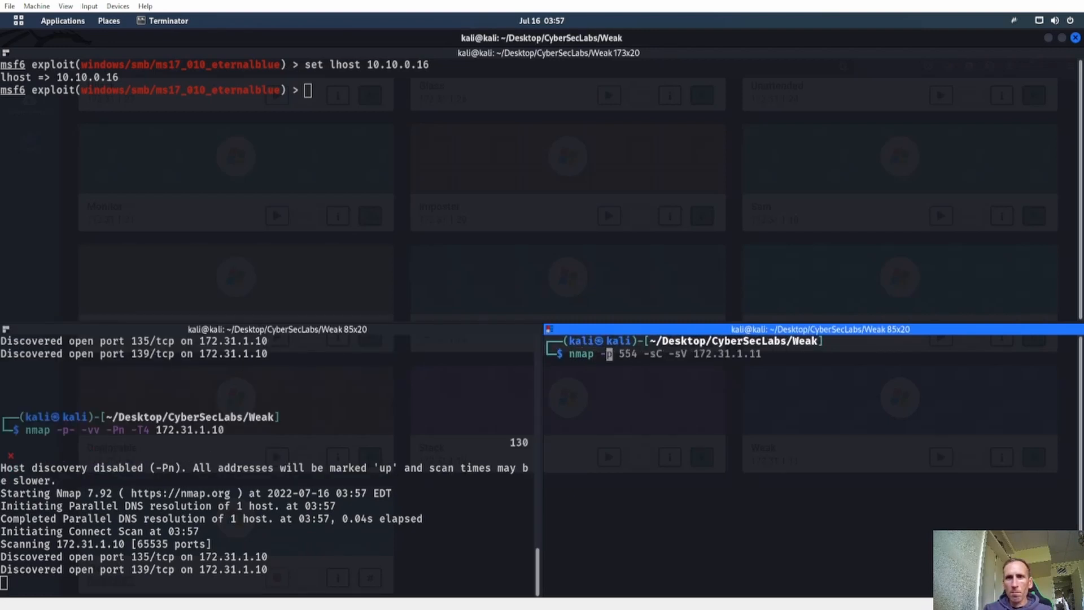
text(nmap -p 445 --script=smb-vuln-* 172.31.1.13 -Pn)
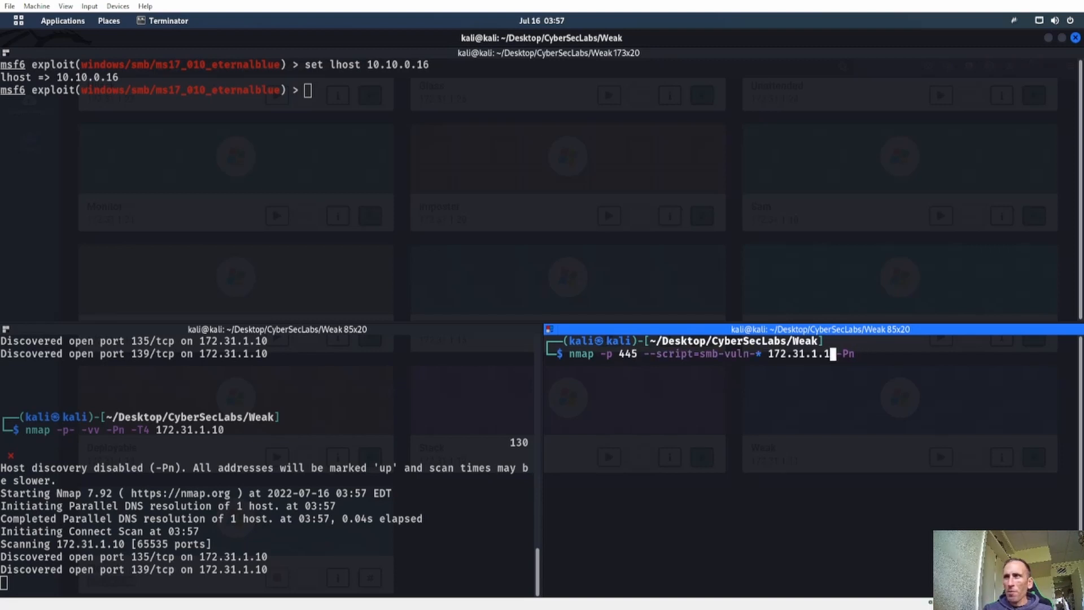
text(0)
key(Return)
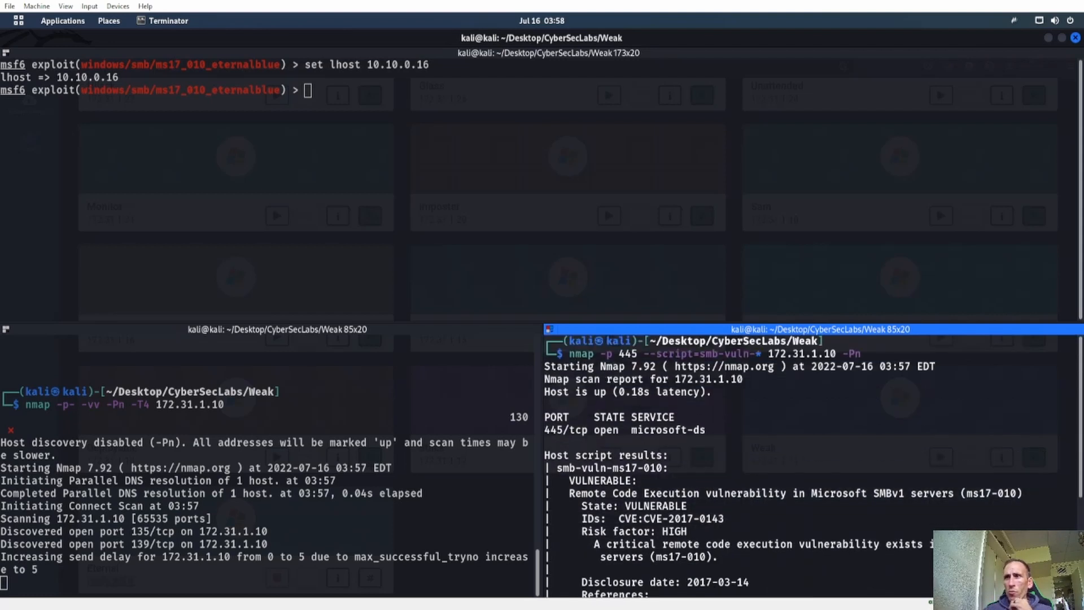
scroll(down, 3)
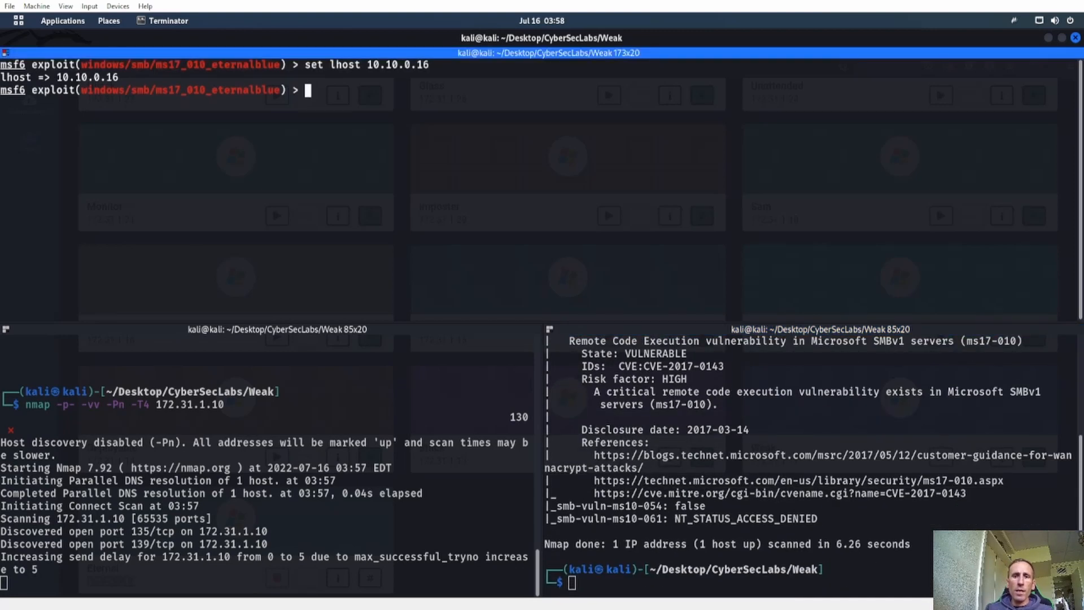
- Set the remaining msfconsole options and run ms17_010_eternalblue to get a Meterpreter session
text(set)
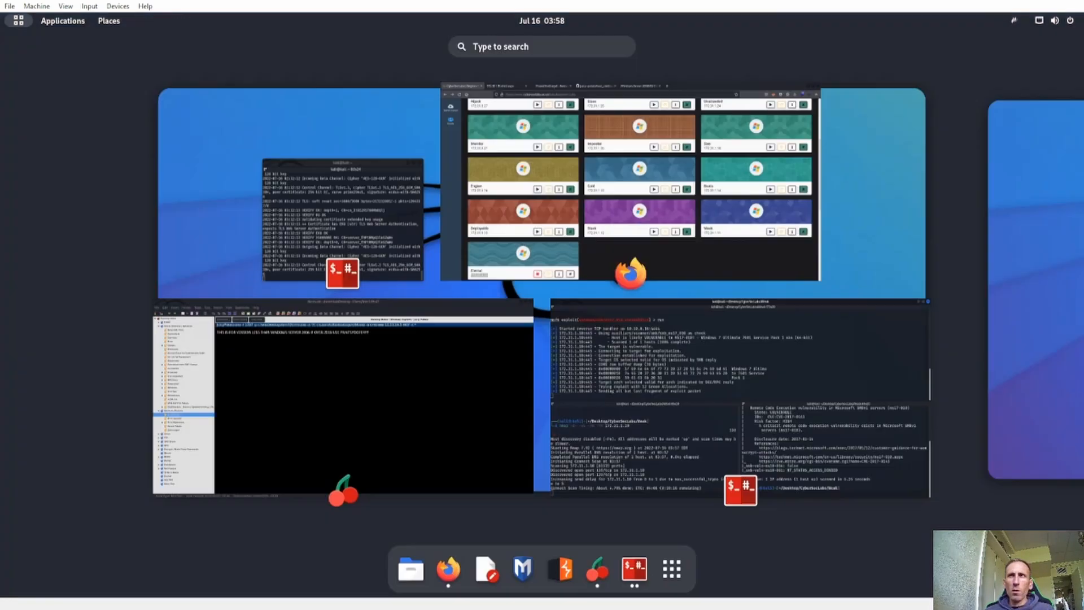
click(630, 274)
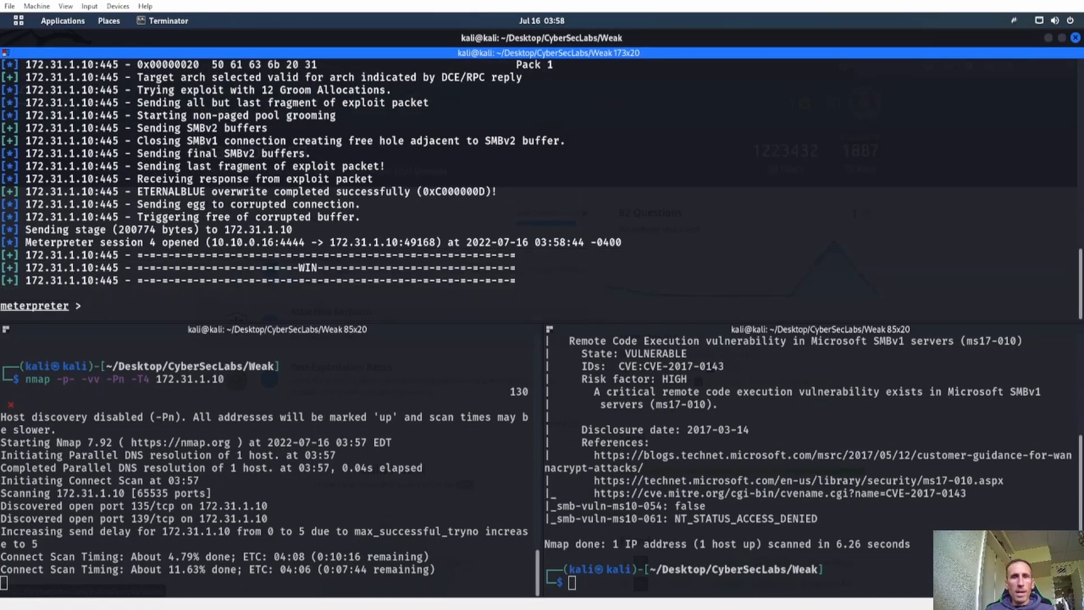
- Check getuid, drop to a Windows shell and list the folders in C:\Users
text(getuid)
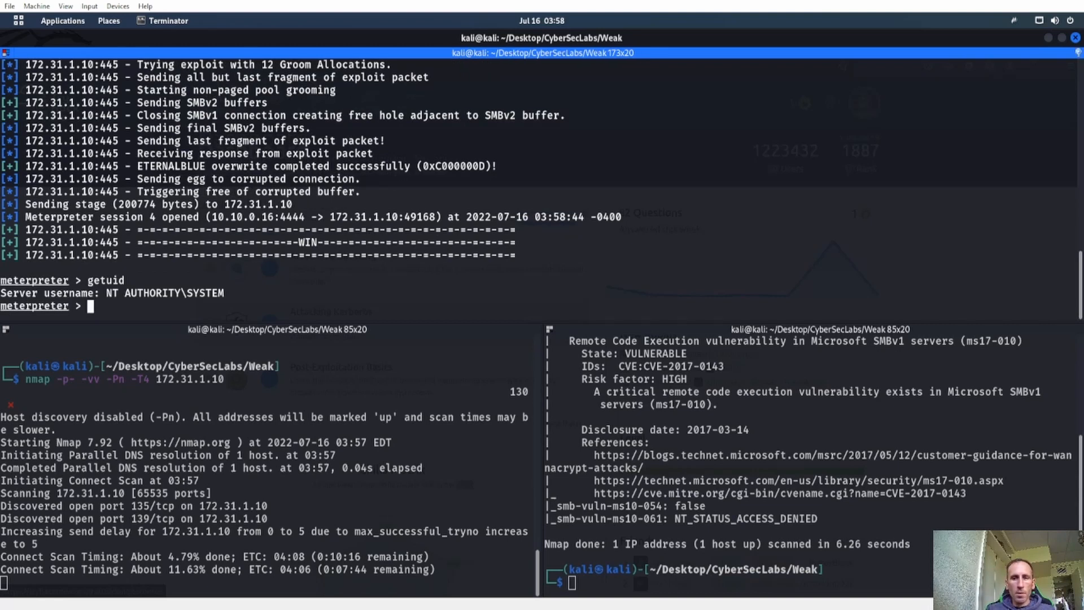
text(shell)
text(di)
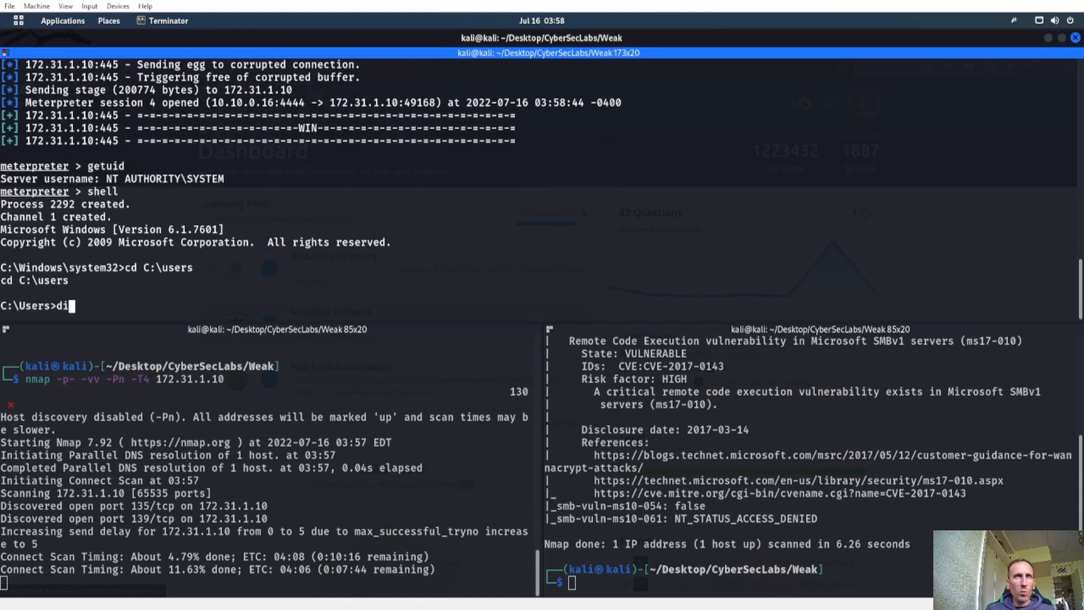
key(Return)
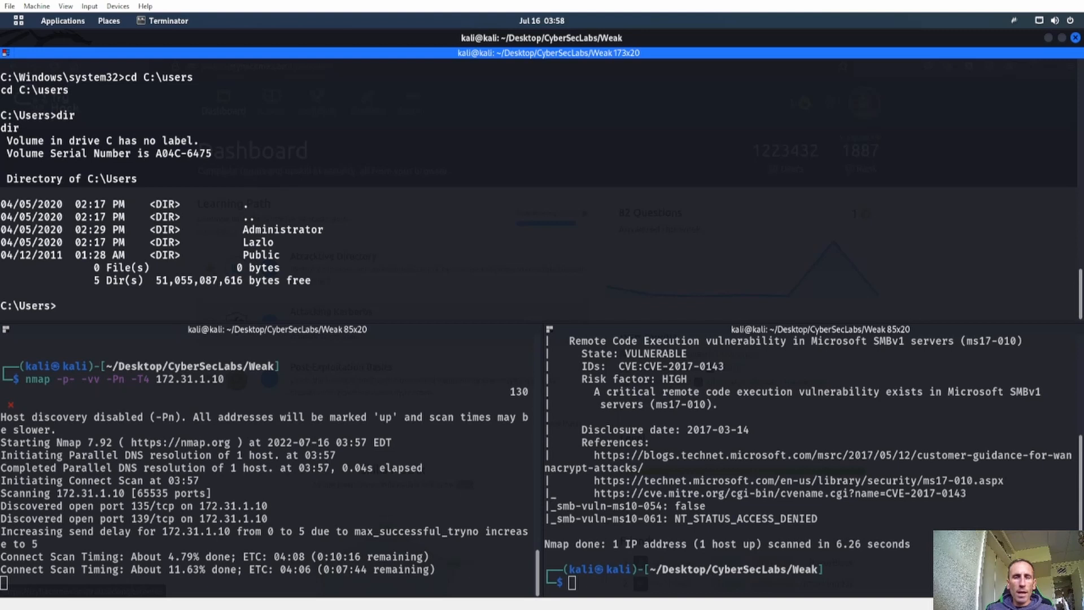
- Try to print lazlo/desktop/access.txt with type, getting a syntax error
text(type)
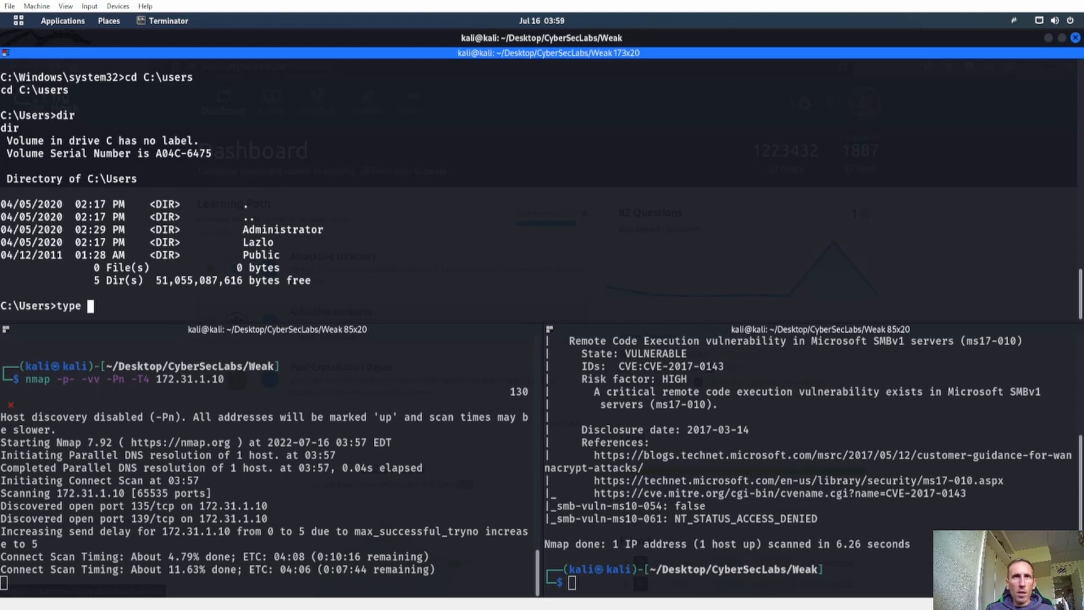
text(lazlo)
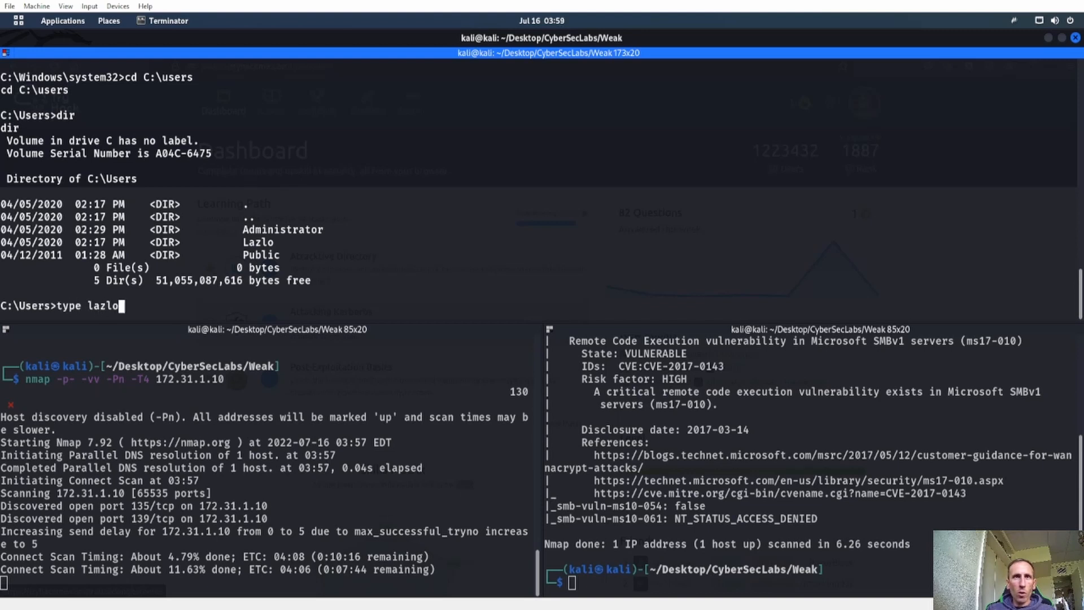
text(/desktop)
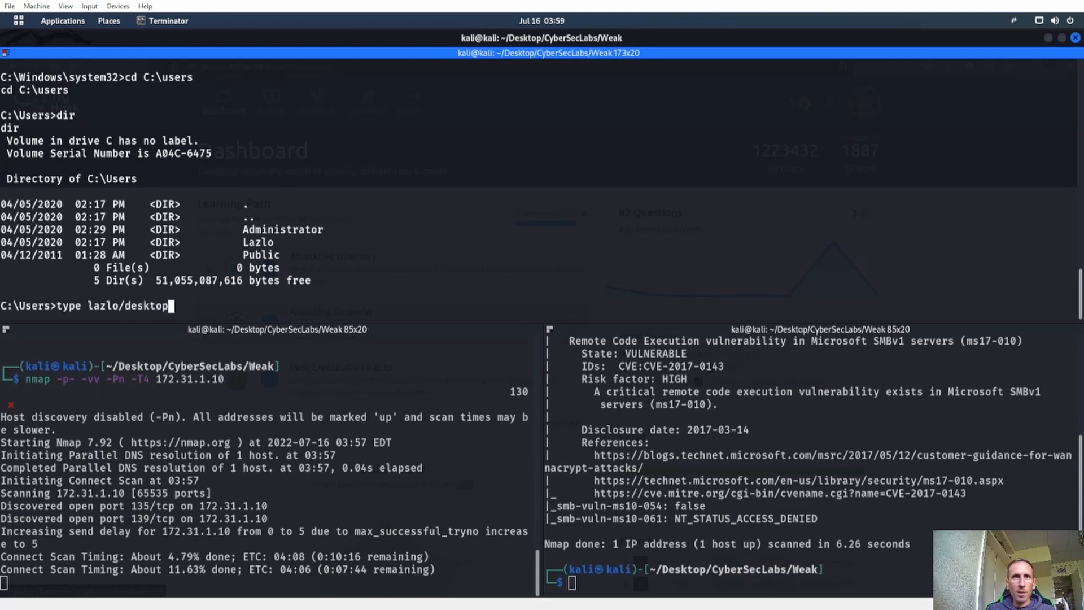
text(/)
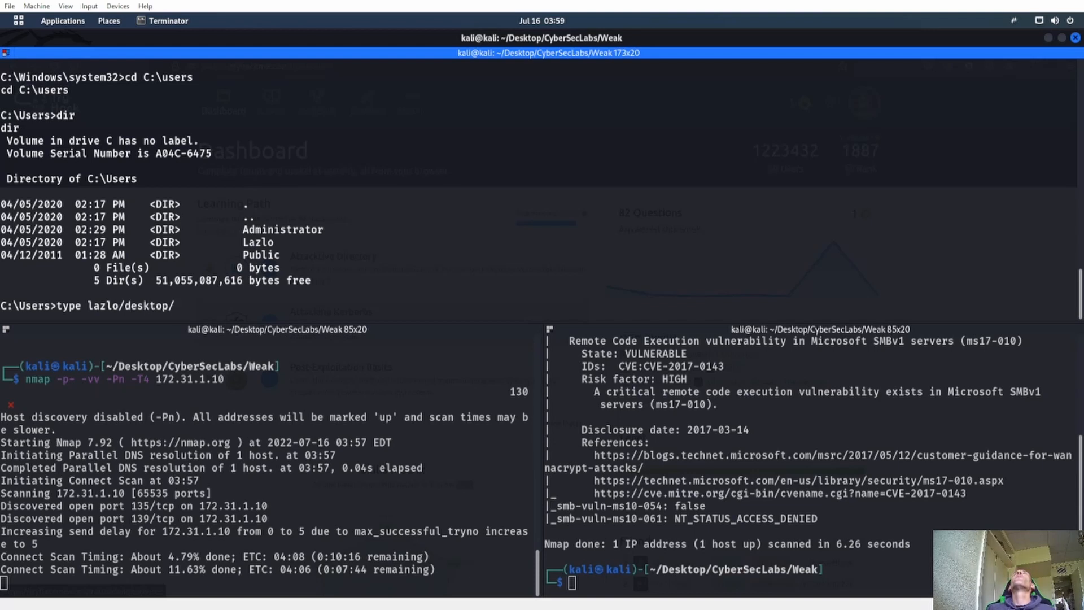
text(access.tx)
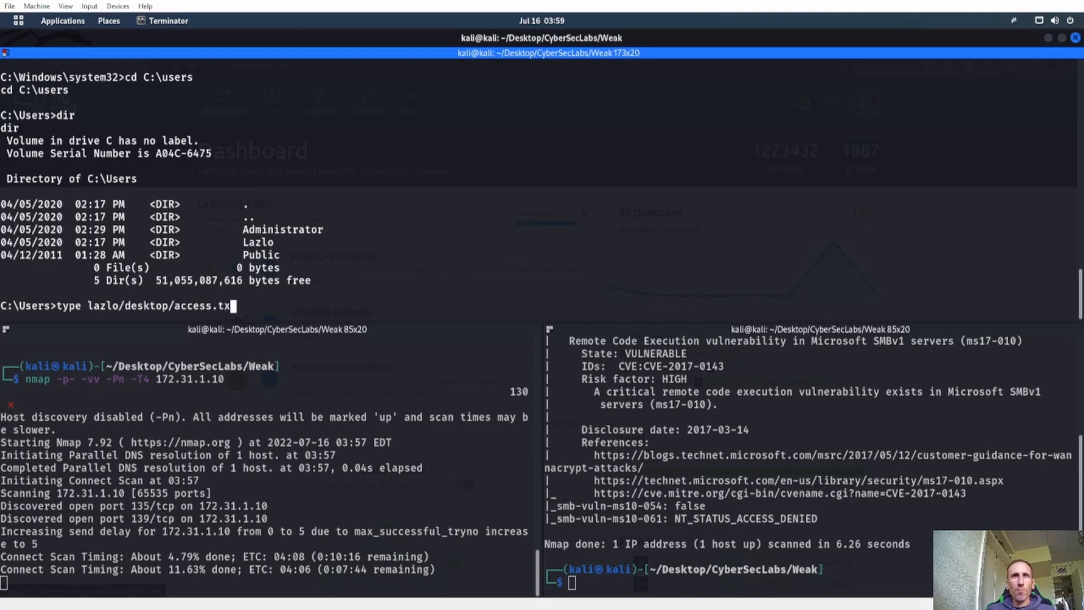
key(Return)
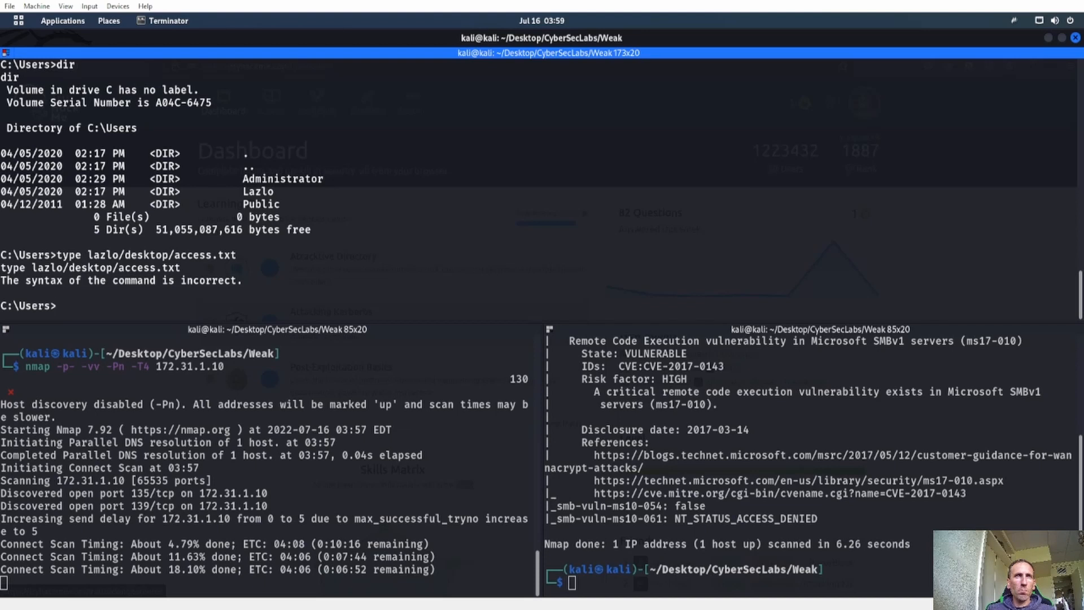
text(cd la)
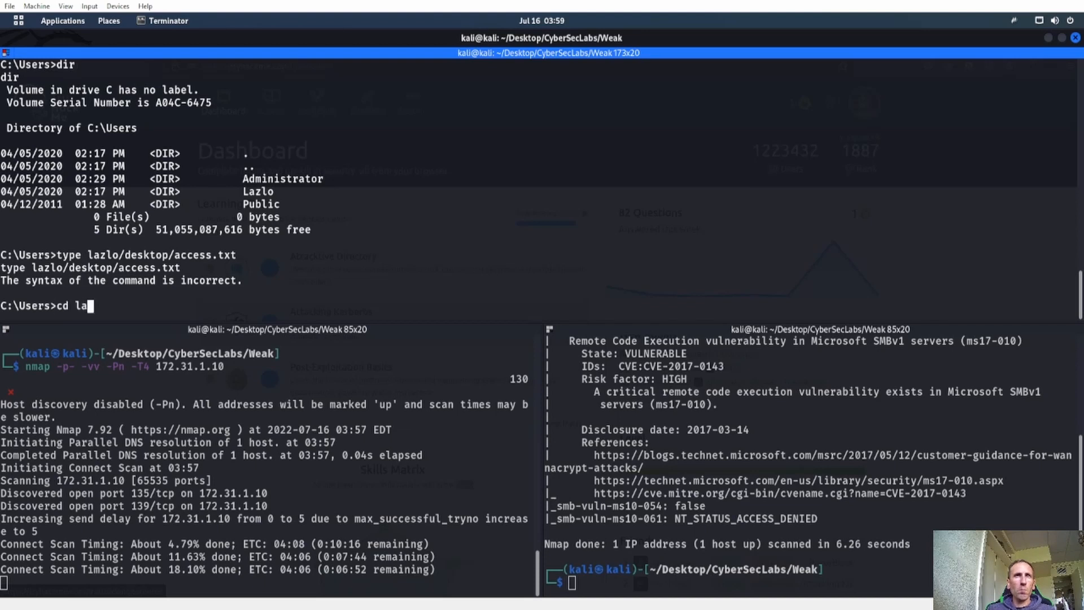
text(zlo/de)
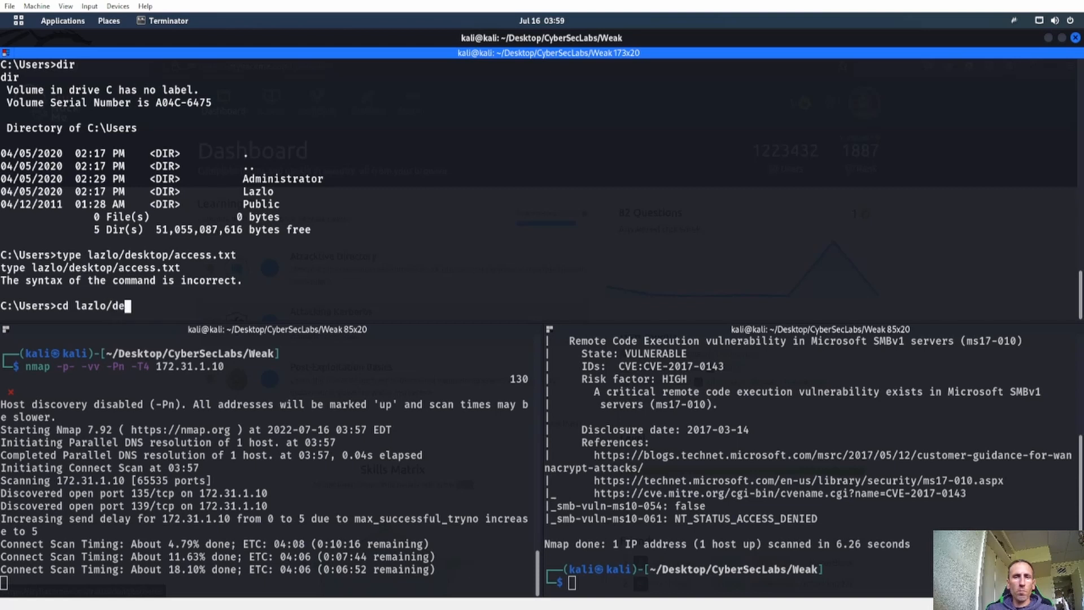
key(Return)
text(type access.t)
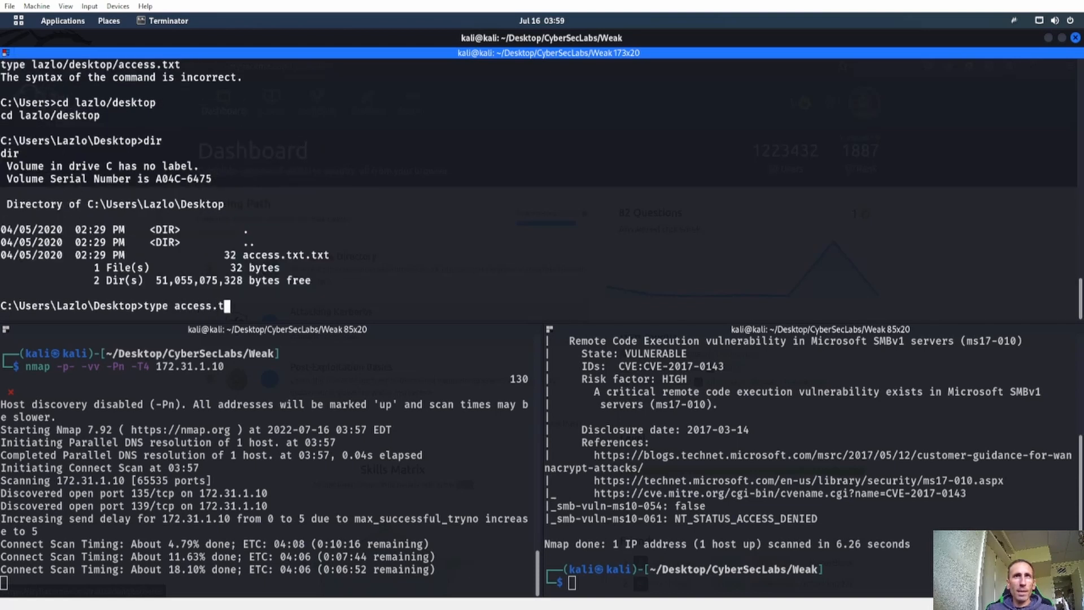
key(Return)
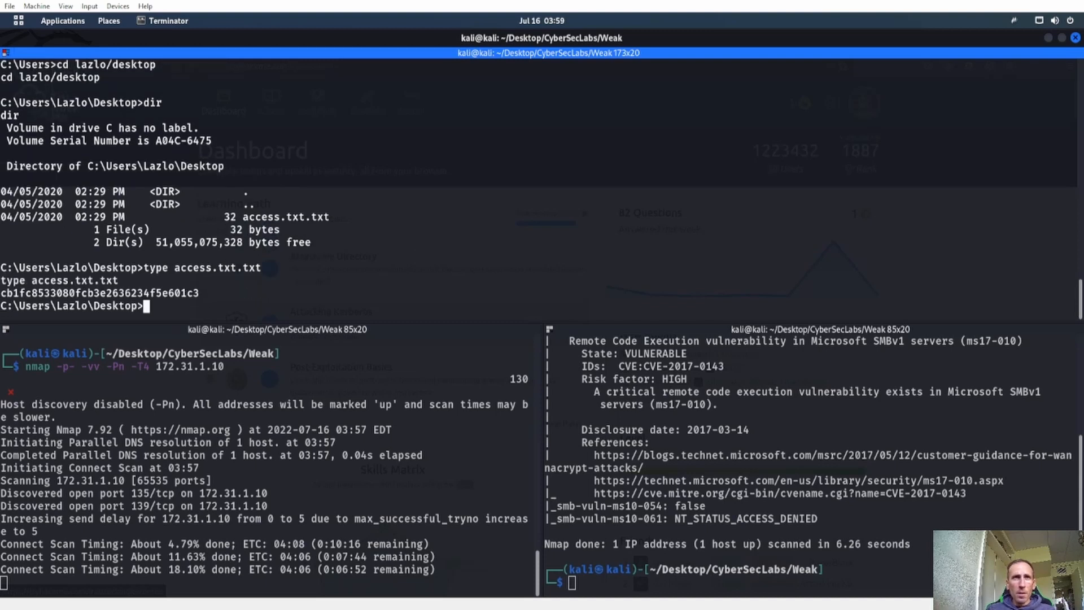
- Try to read C:\Users\Administrator\Desktop\system.txt, which cannot be found
text(type C:)
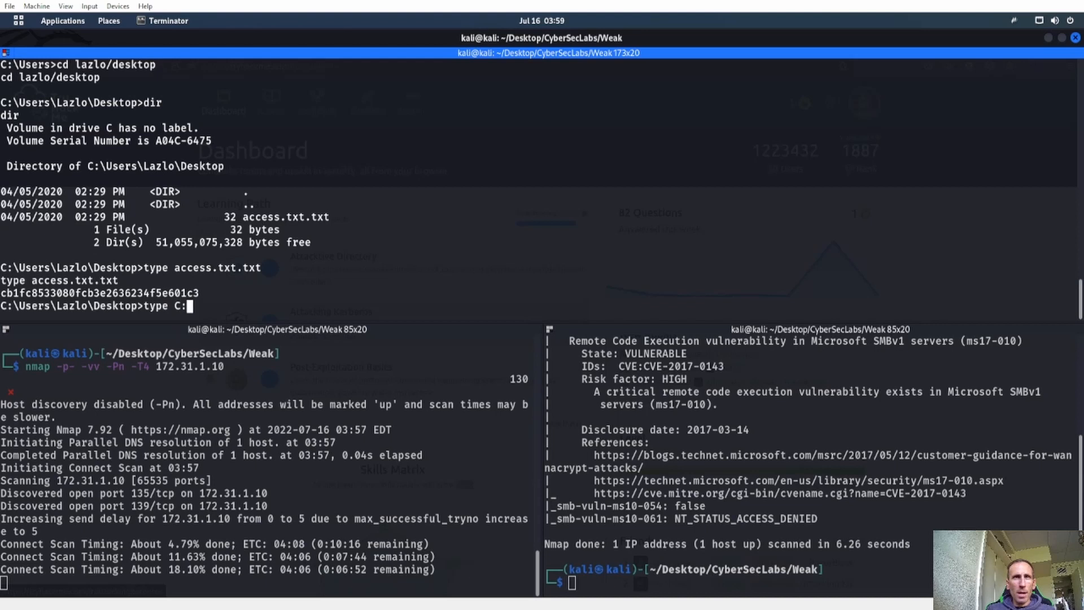
text(\Users)
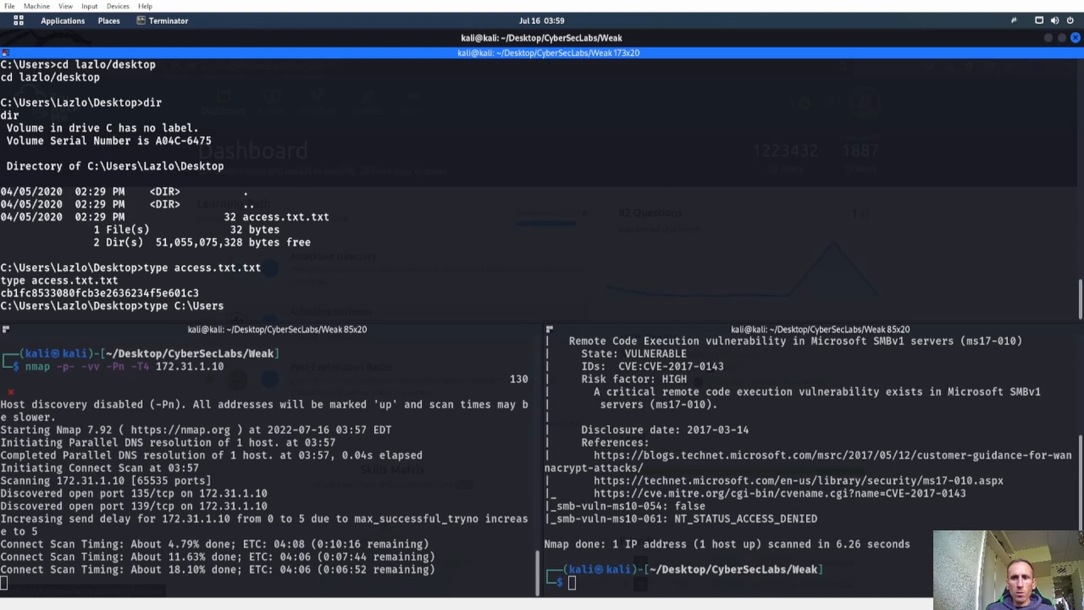
text(\Administrator)
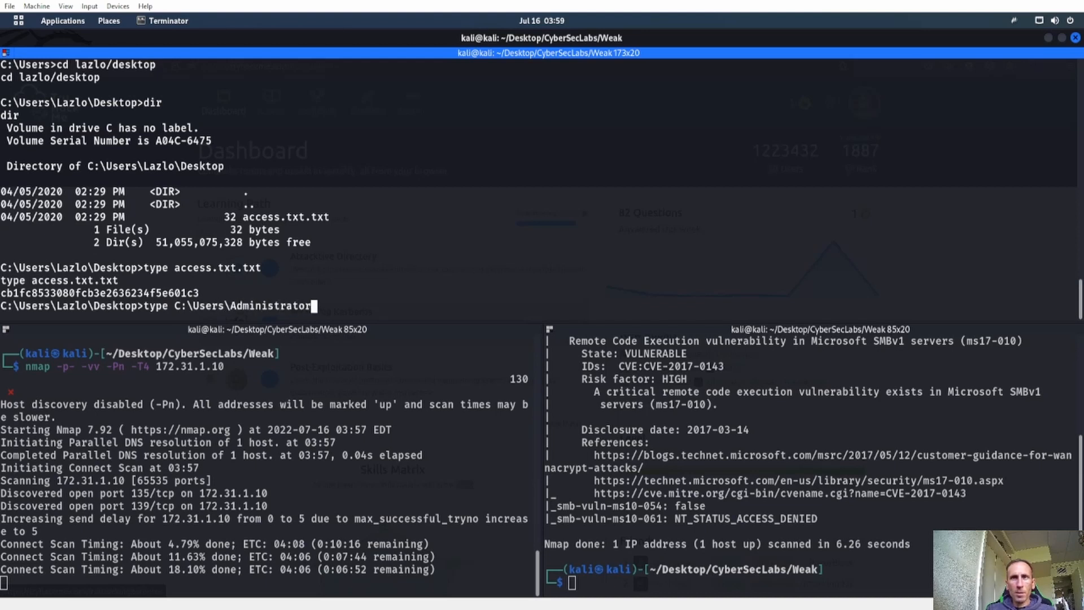
text(Desktop\)
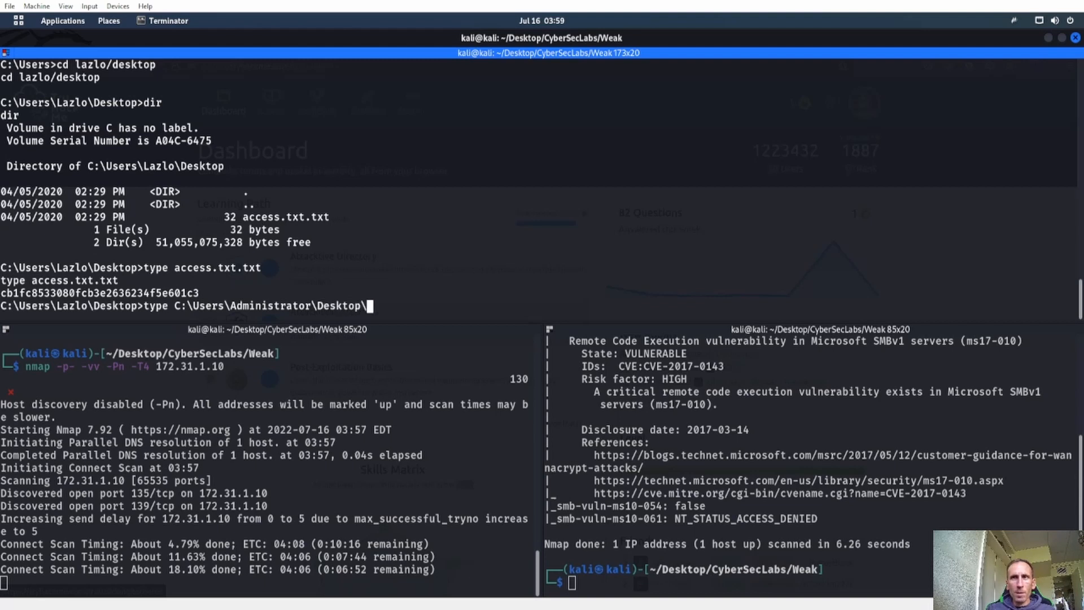
text(system.txt)
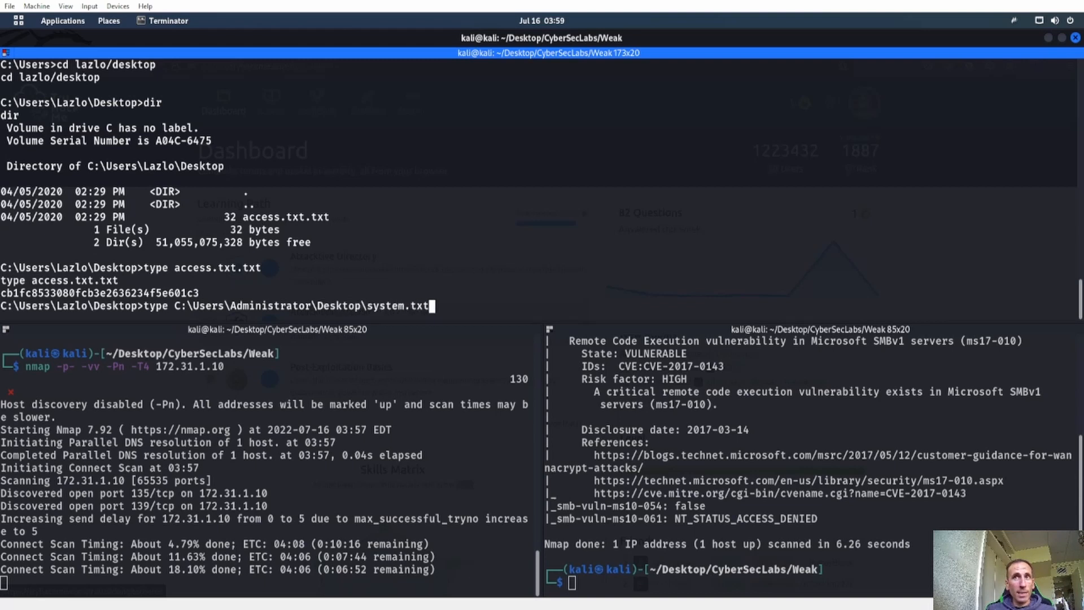
key(Return)
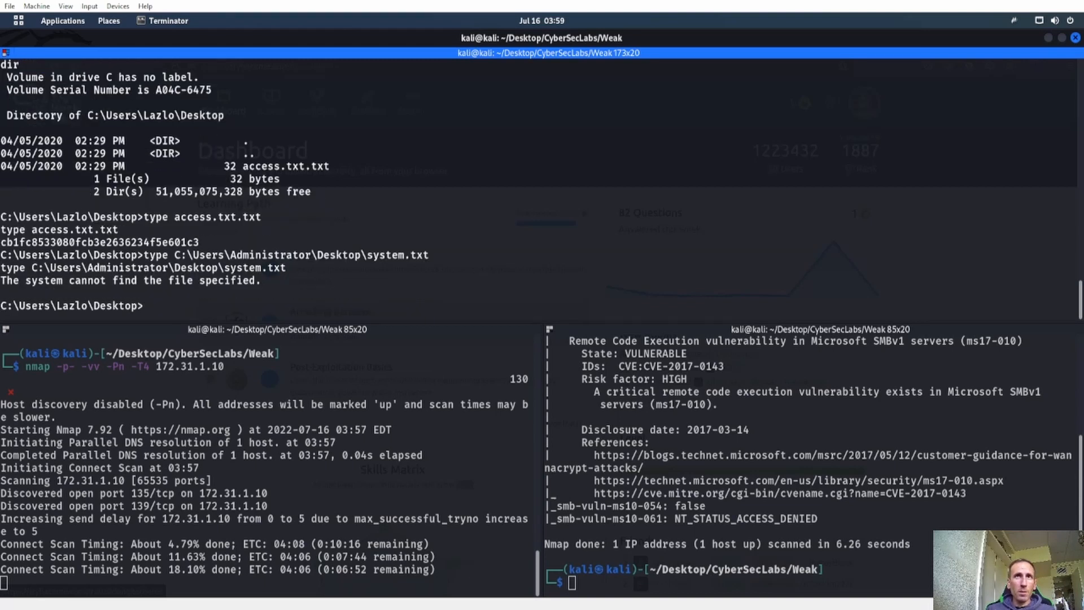